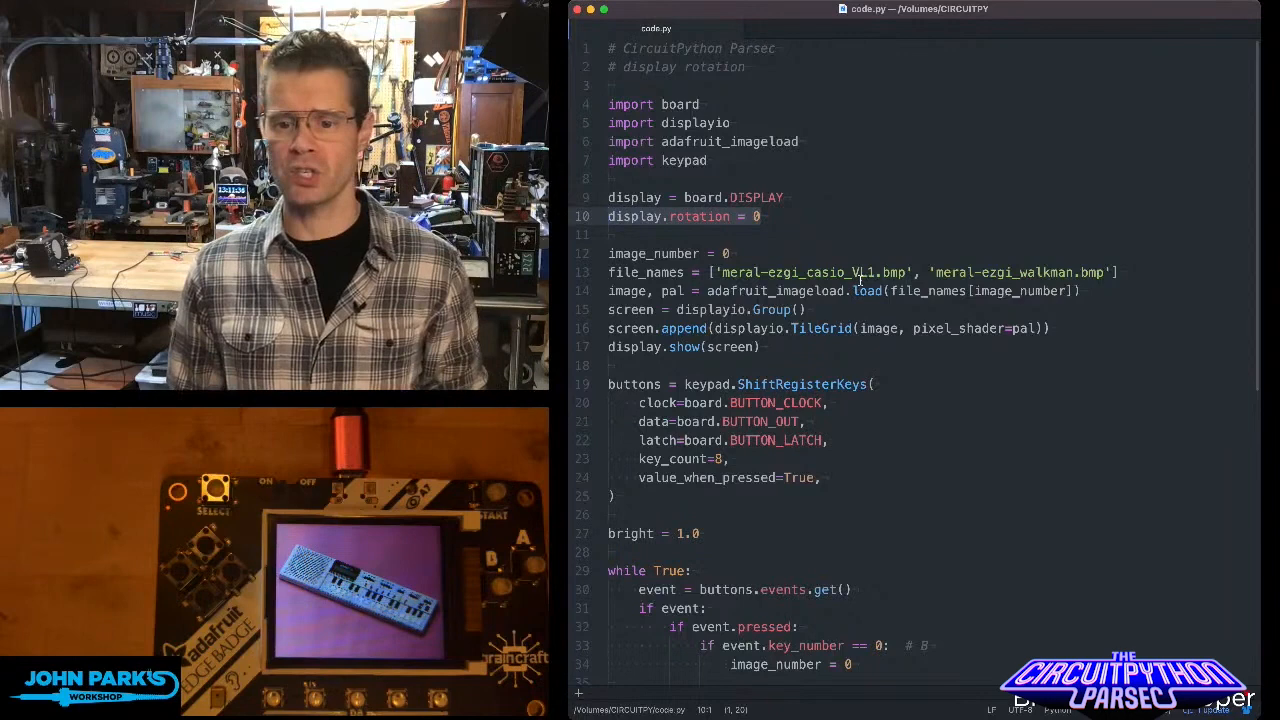
scroll(down, 3)
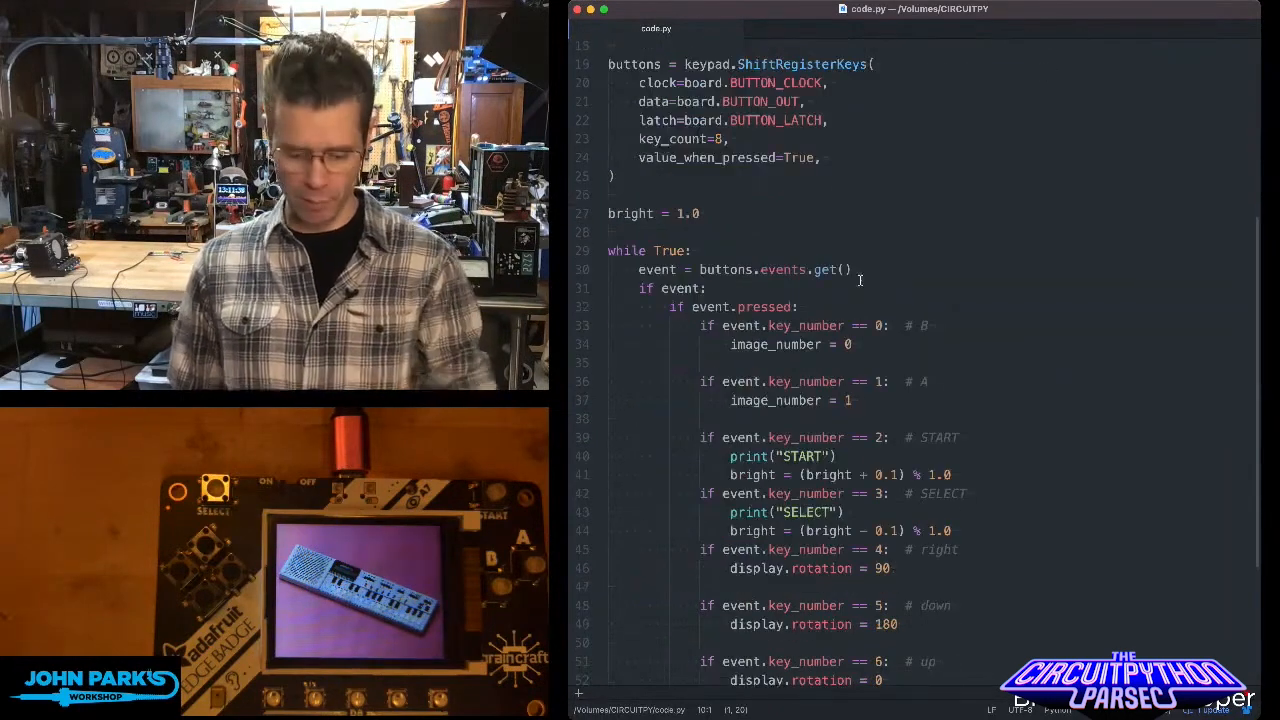